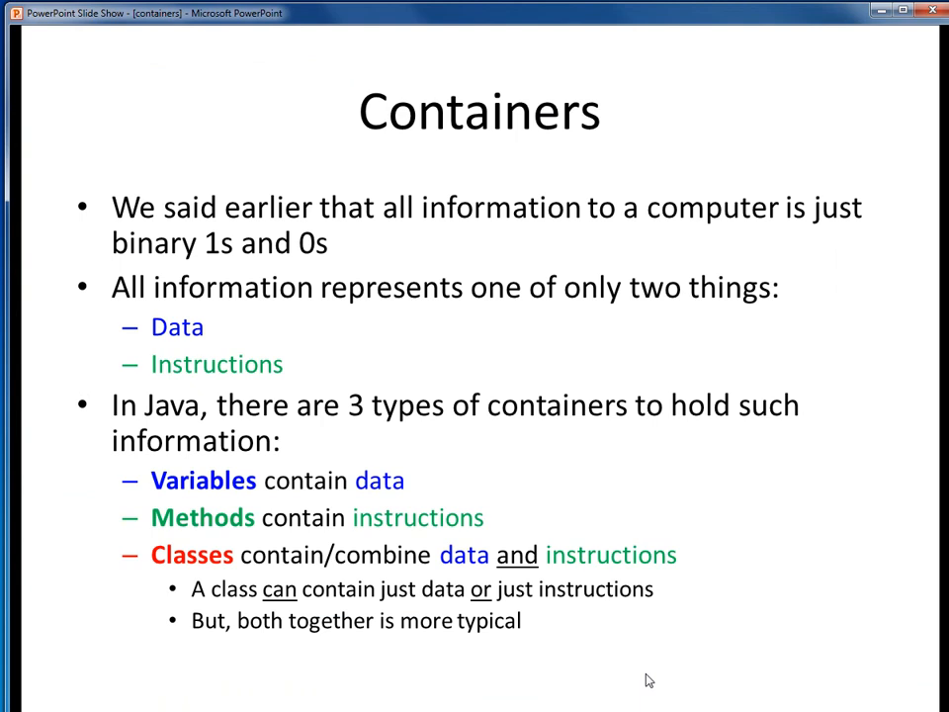
{"action": "mouse_move", "coordinate": [505, 300]}
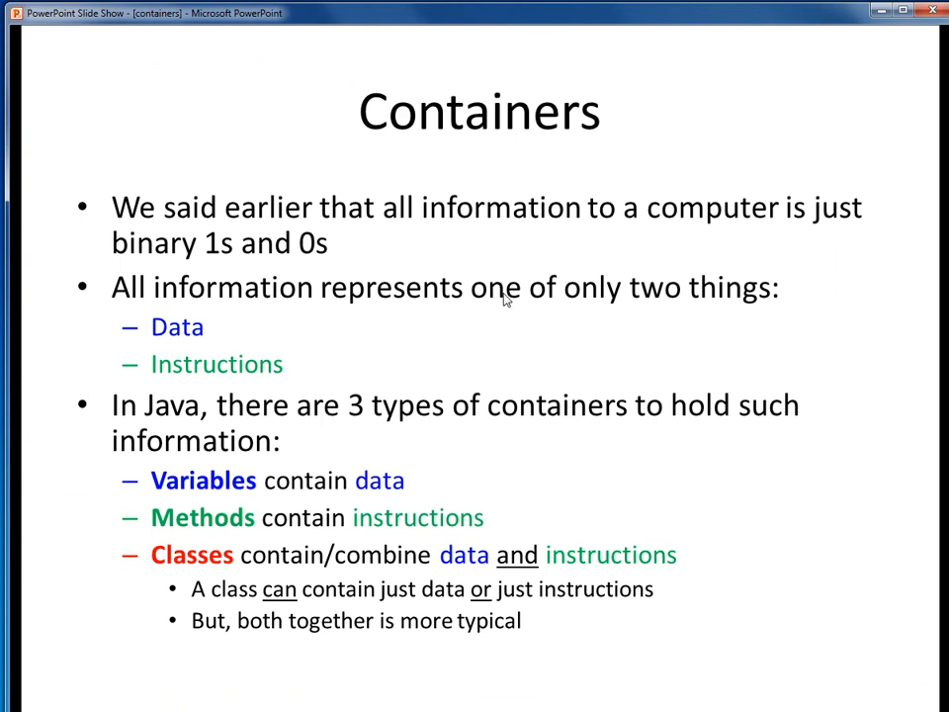
{"action": "mouse_move", "coordinate": [307, 265]}
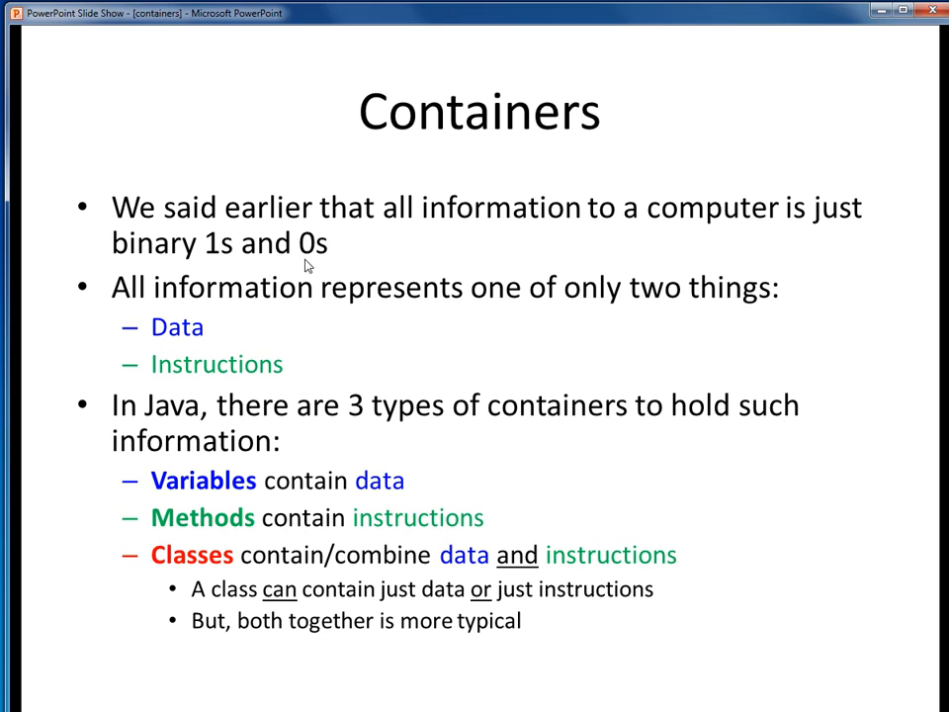
{"action": "mouse_move", "coordinate": [282, 364]}
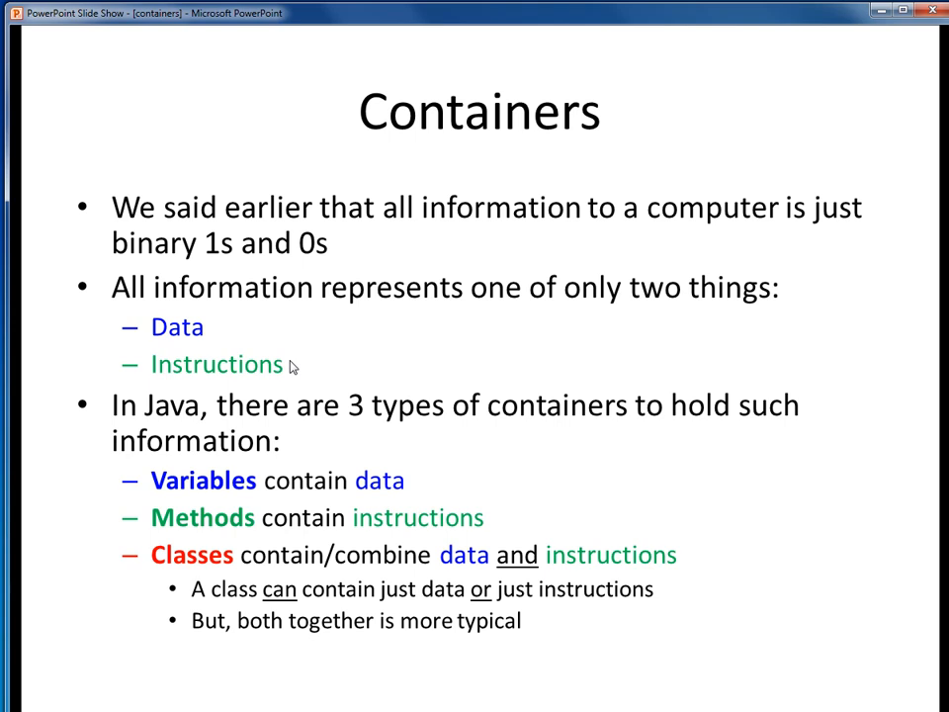
{"action": "mouse_move", "coordinate": [359, 486]}
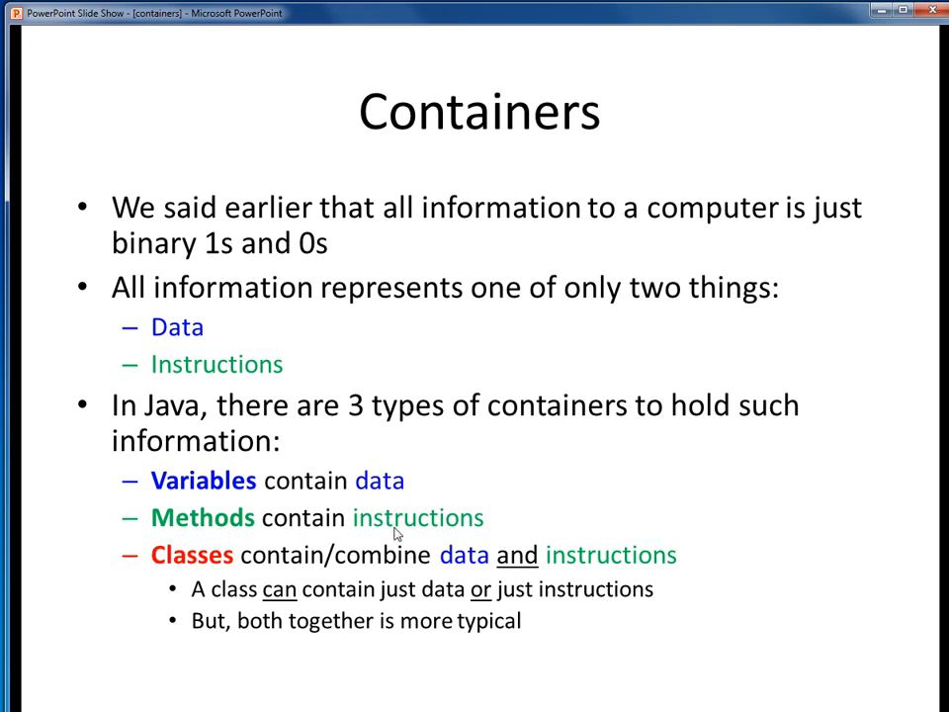
{"action": "mouse_move", "coordinate": [227, 543]}
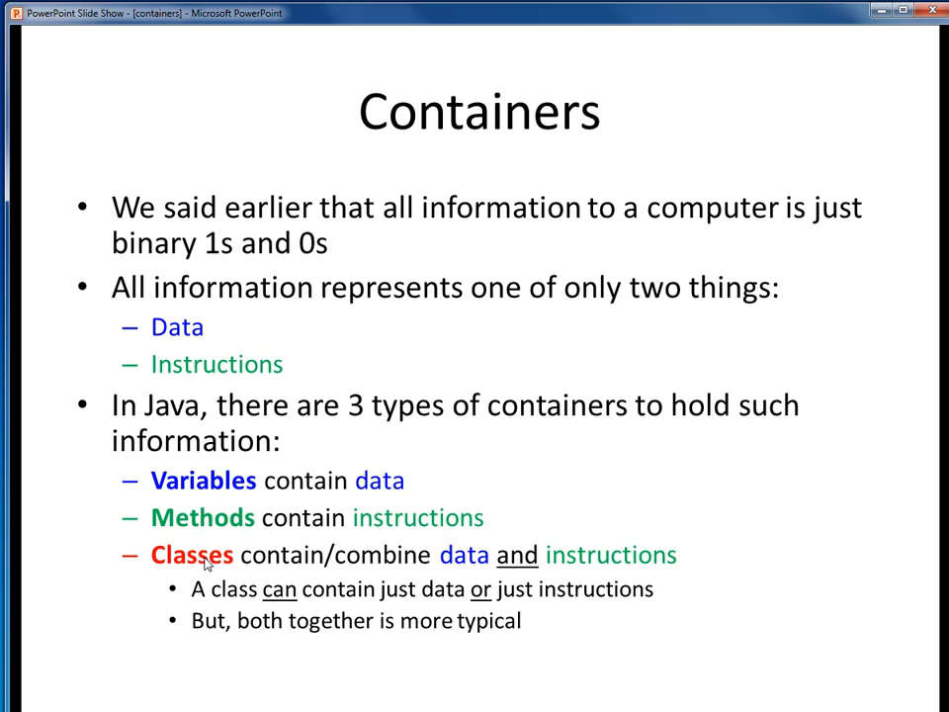
{"action": "mouse_move", "coordinate": [467, 586]}
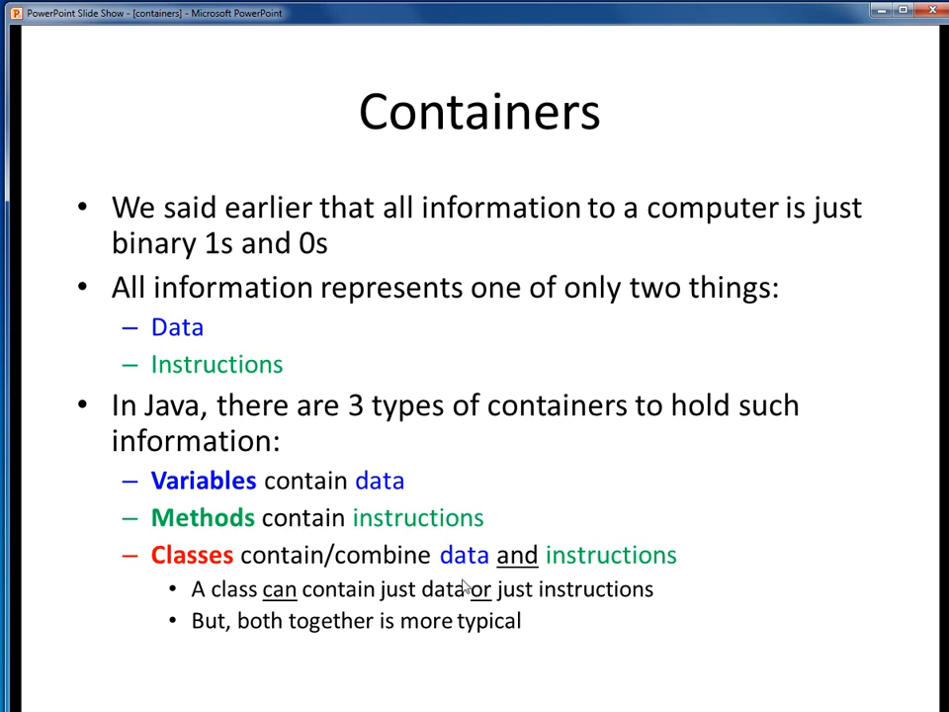
{"action": "mouse_move", "coordinate": [592, 567]}
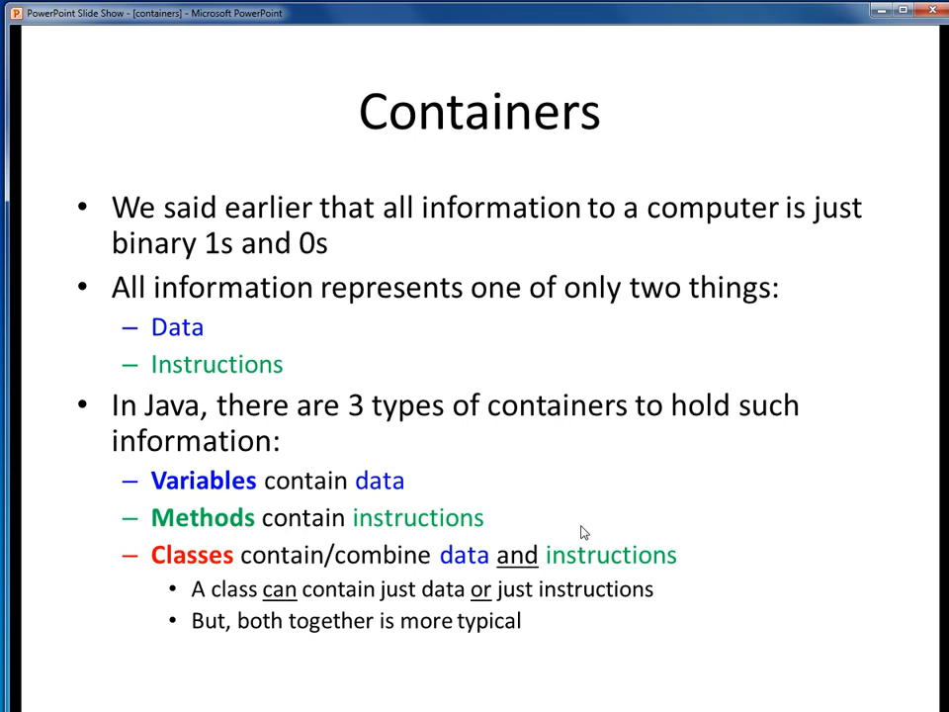
{"action": "mouse_move", "coordinate": [215, 482]}
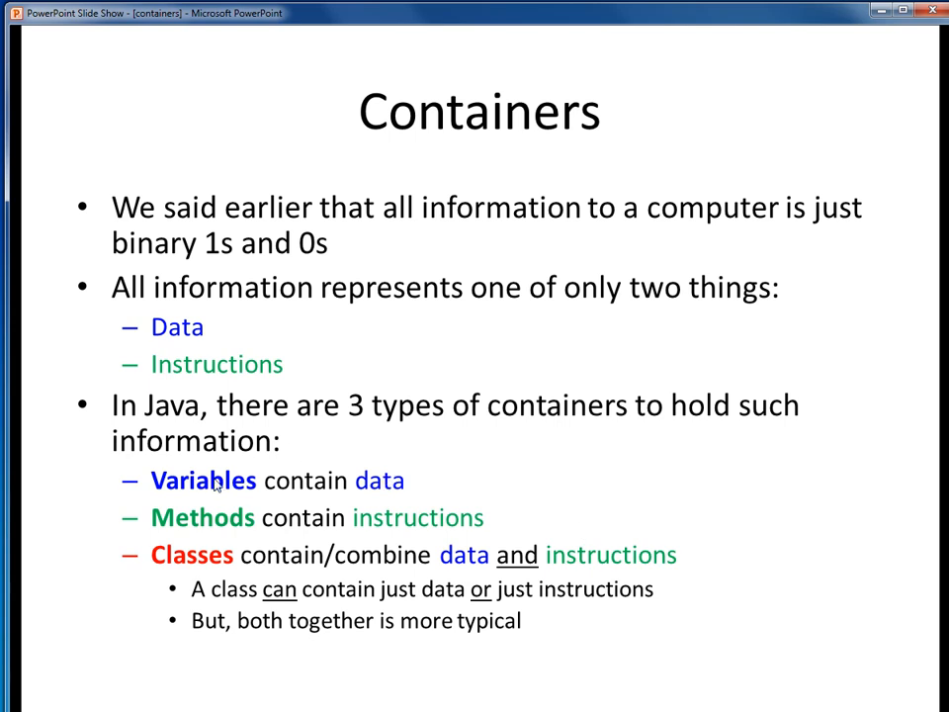
{"action": "mouse_move", "coordinate": [255, 480]}
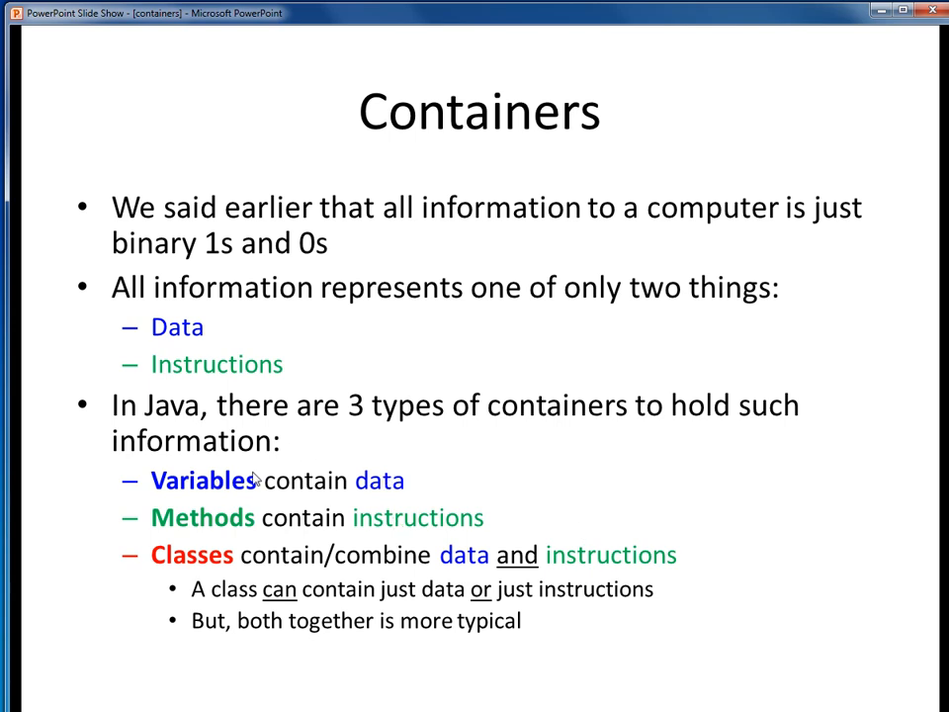
{"action": "mouse_move", "coordinate": [206, 564]}
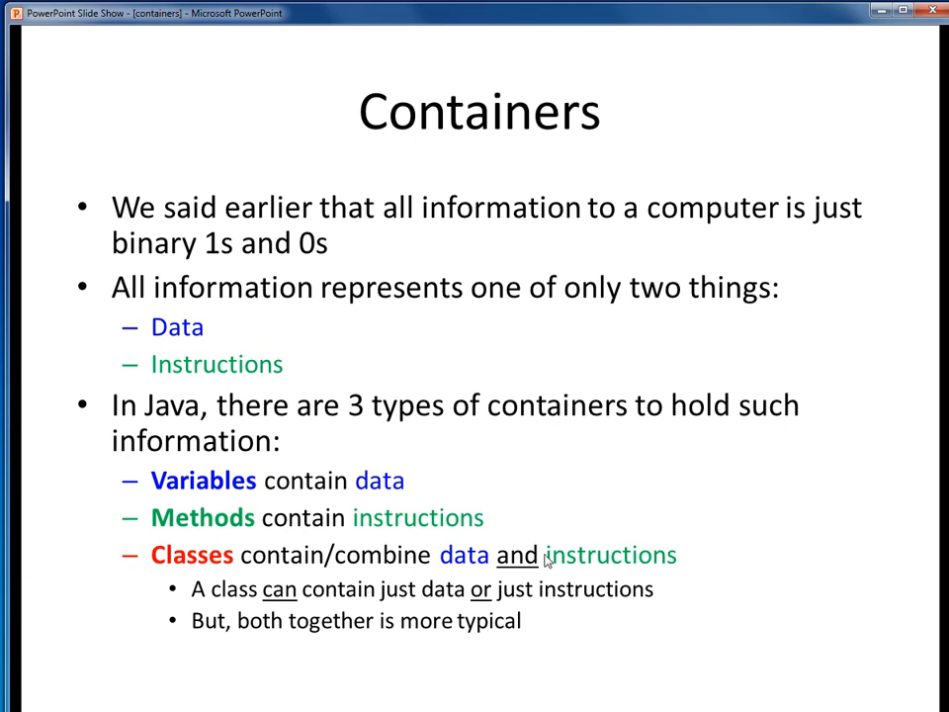
- Advance the slide show to the Container Examples slide showing the class diagram and HelloRL code
{"action": "key", "text": "right"}
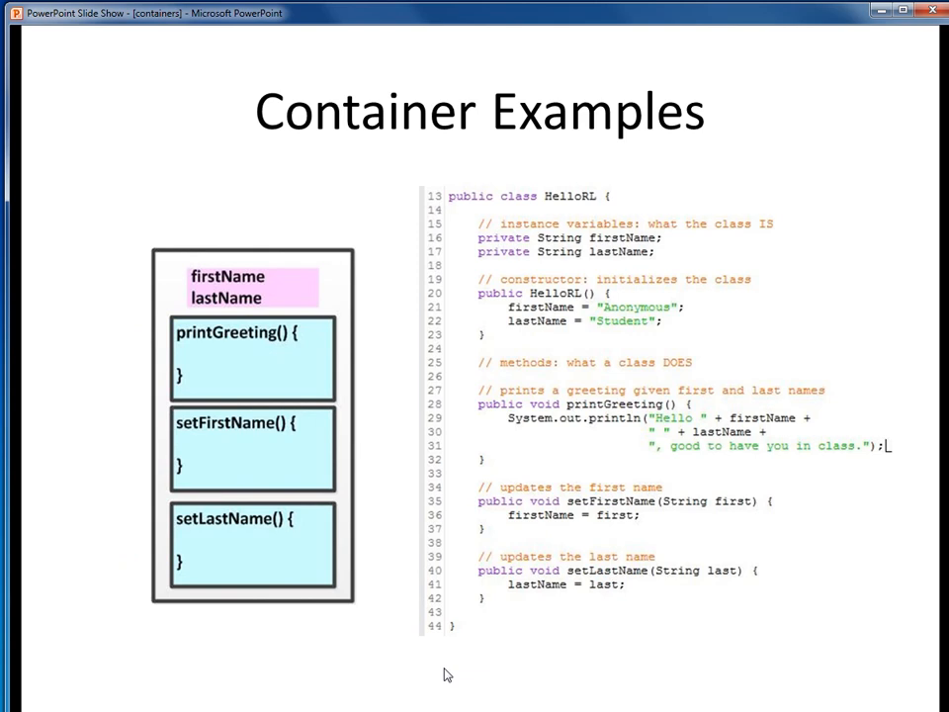
{"action": "mouse_move", "coordinate": [263, 656]}
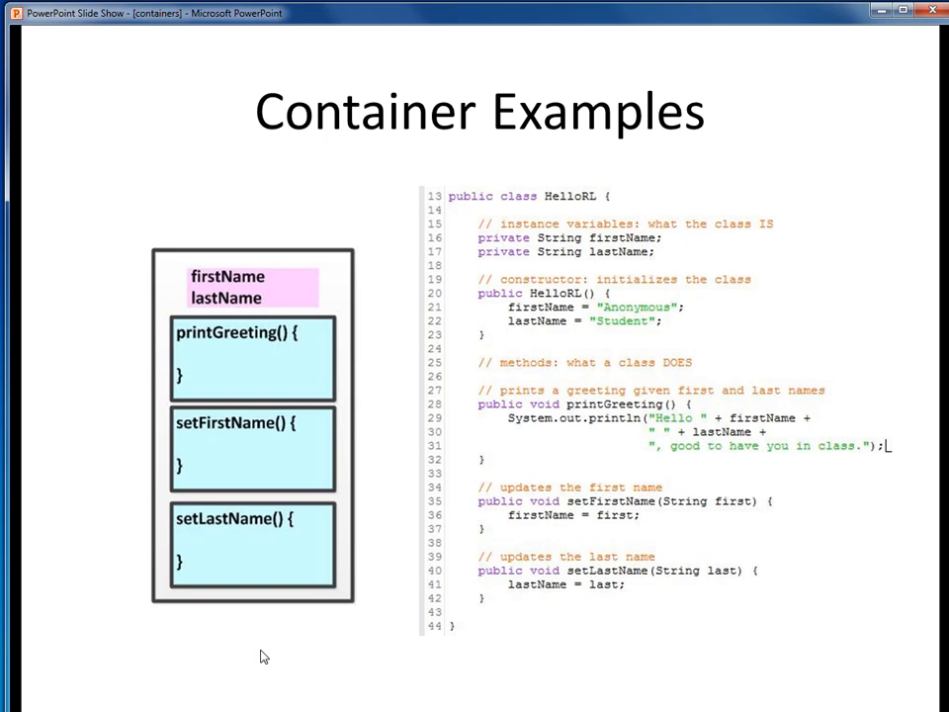
{"action": "mouse_move", "coordinate": [259, 624]}
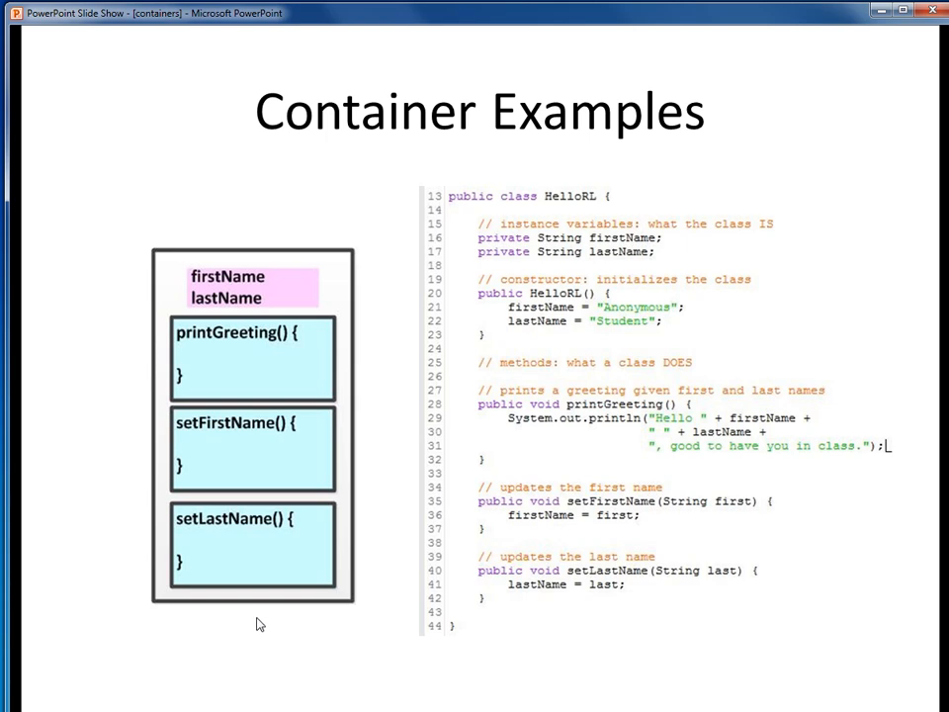
{"action": "mouse_move", "coordinate": [137, 583]}
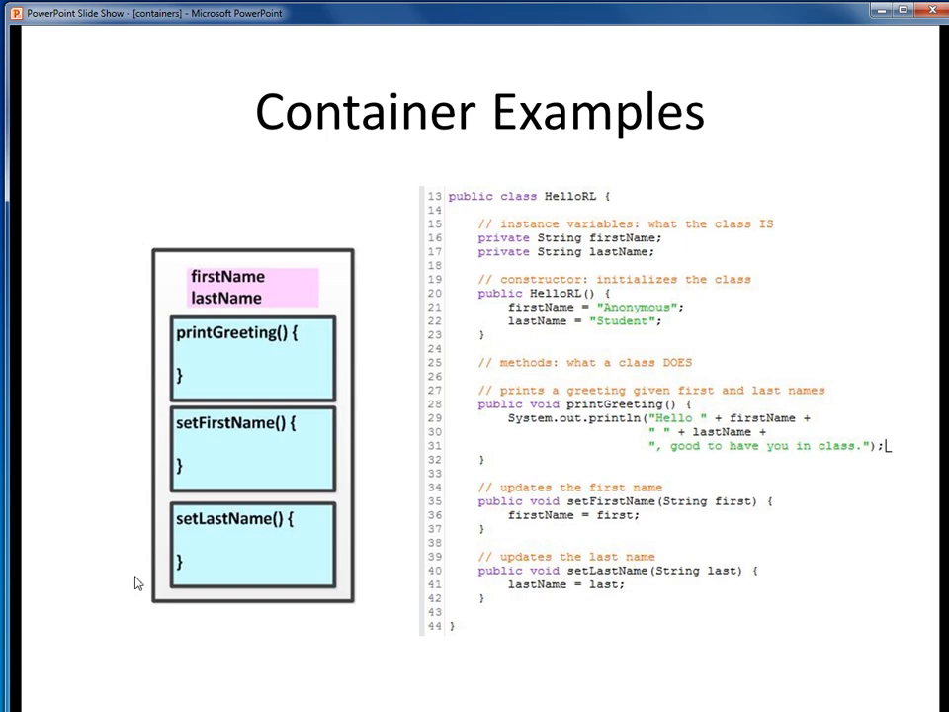
{"action": "mouse_move", "coordinate": [225, 259]}
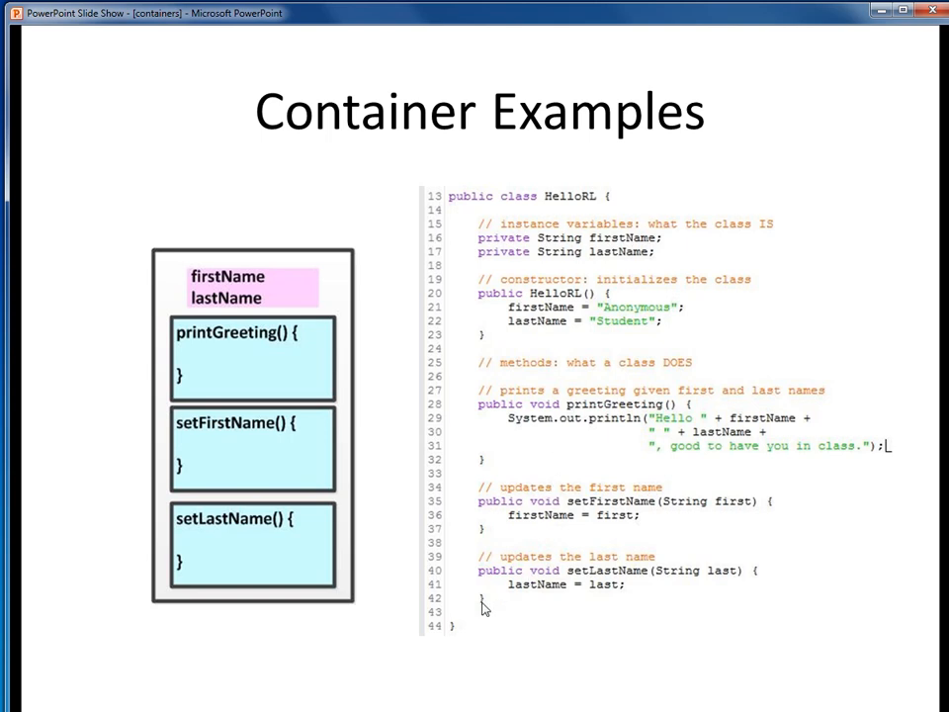
{"action": "mouse_move", "coordinate": [461, 638]}
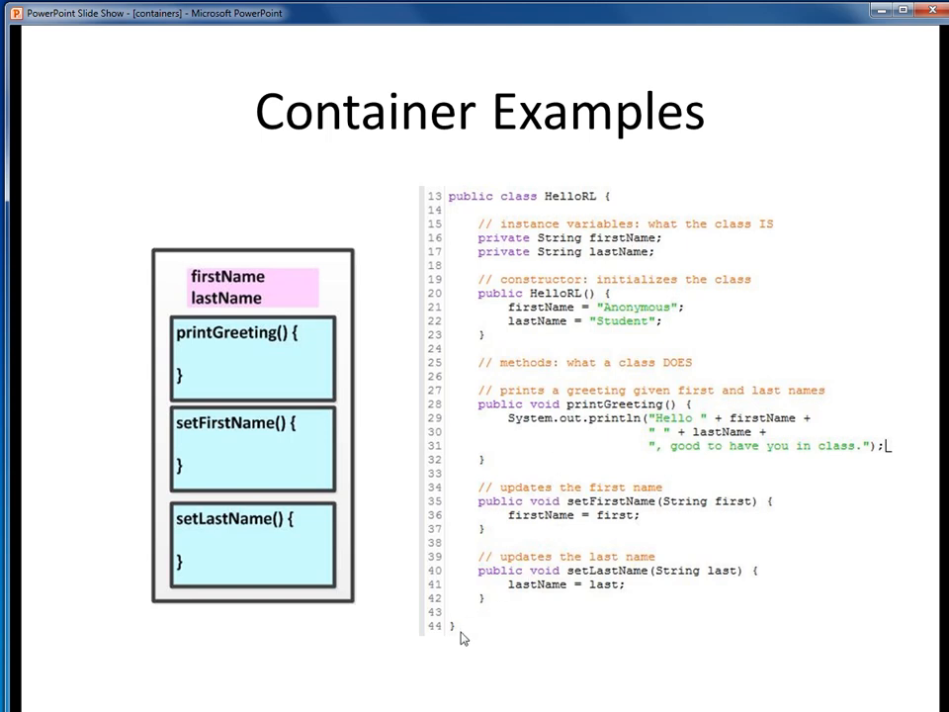
{"action": "mouse_move", "coordinate": [310, 295]}
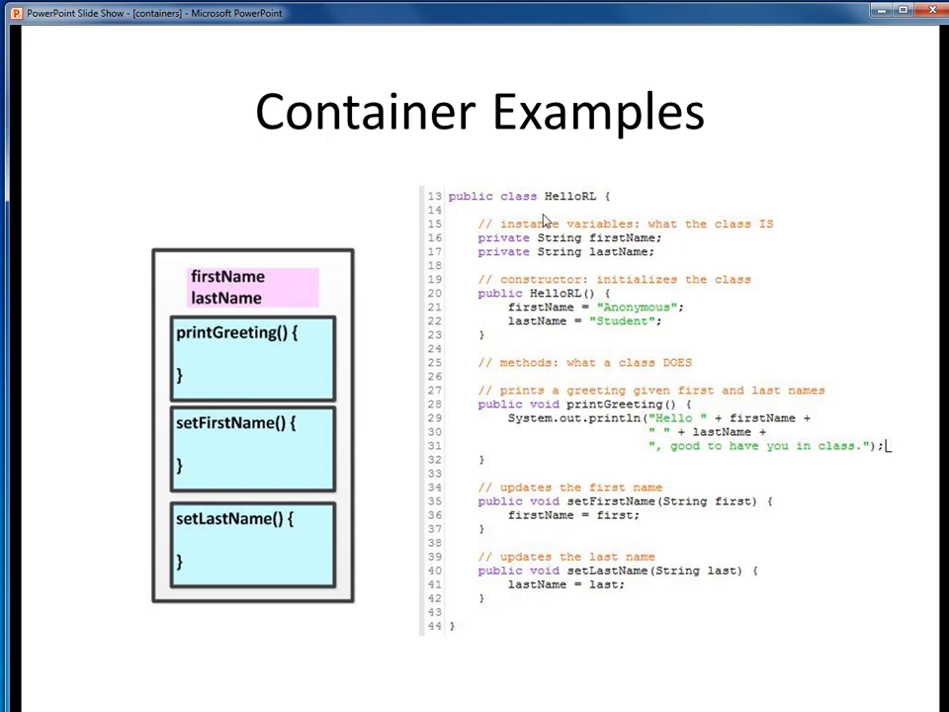
{"action": "mouse_move", "coordinate": [517, 260]}
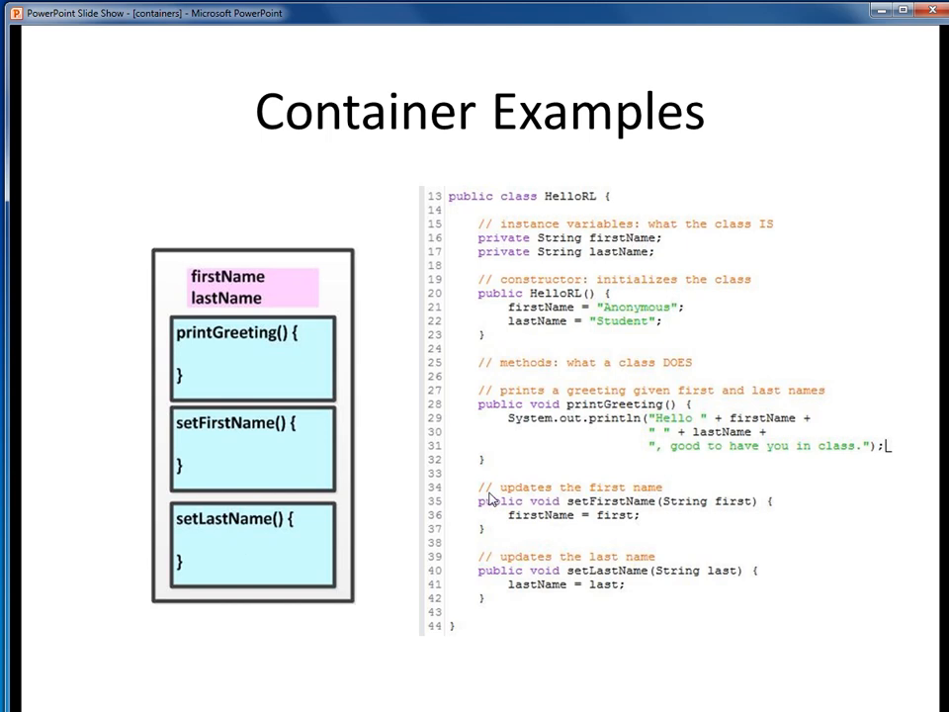
{"action": "mouse_move", "coordinate": [549, 505]}
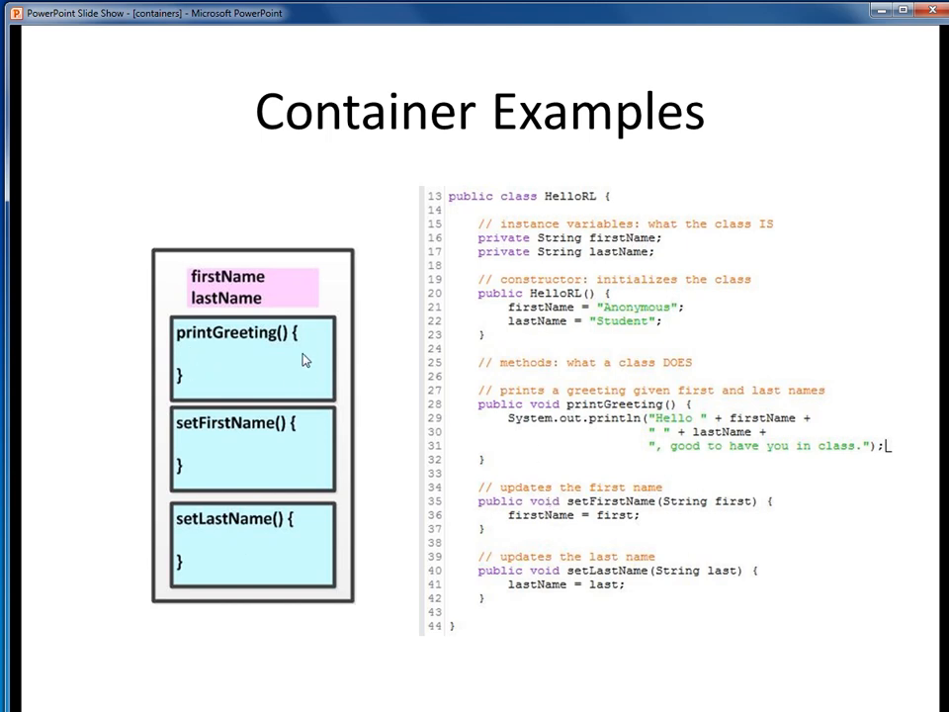
{"action": "mouse_move", "coordinate": [281, 439]}
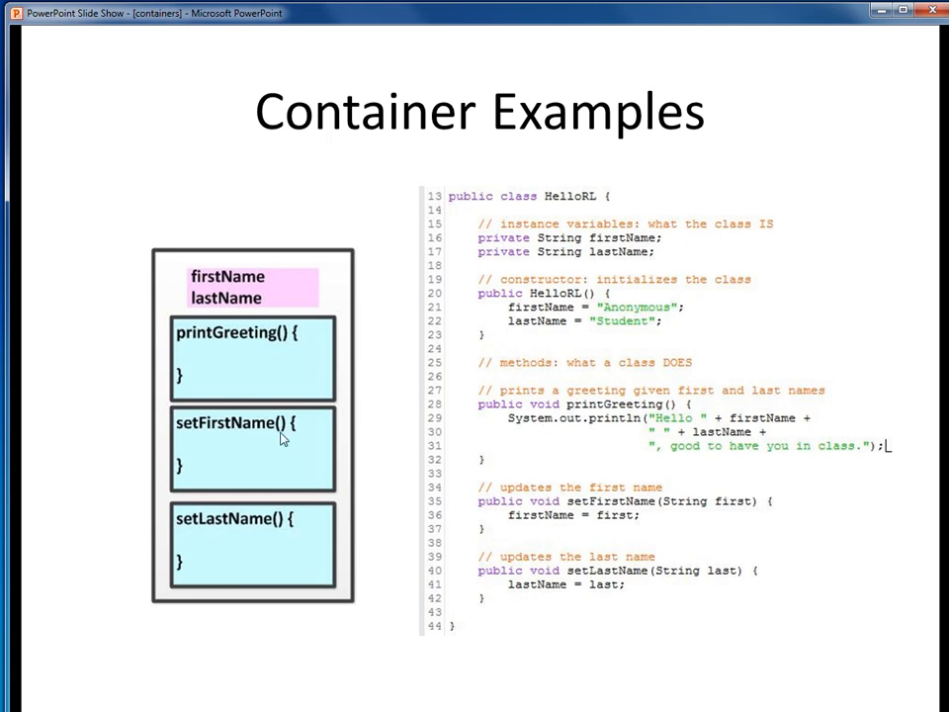
{"action": "mouse_move", "coordinate": [545, 521]}
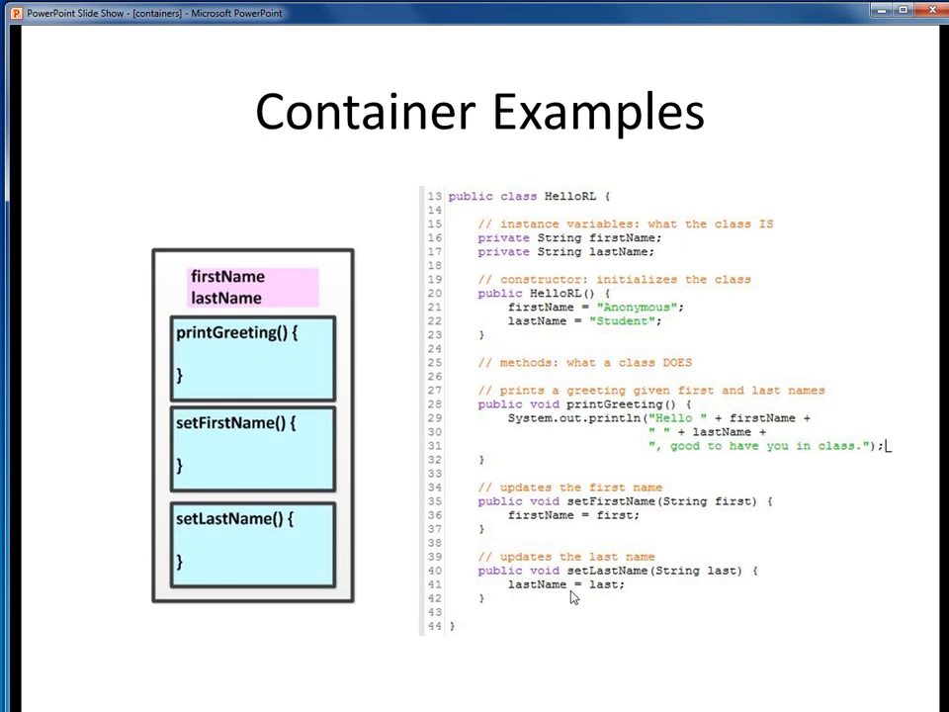
{"action": "mouse_move", "coordinate": [730, 400]}
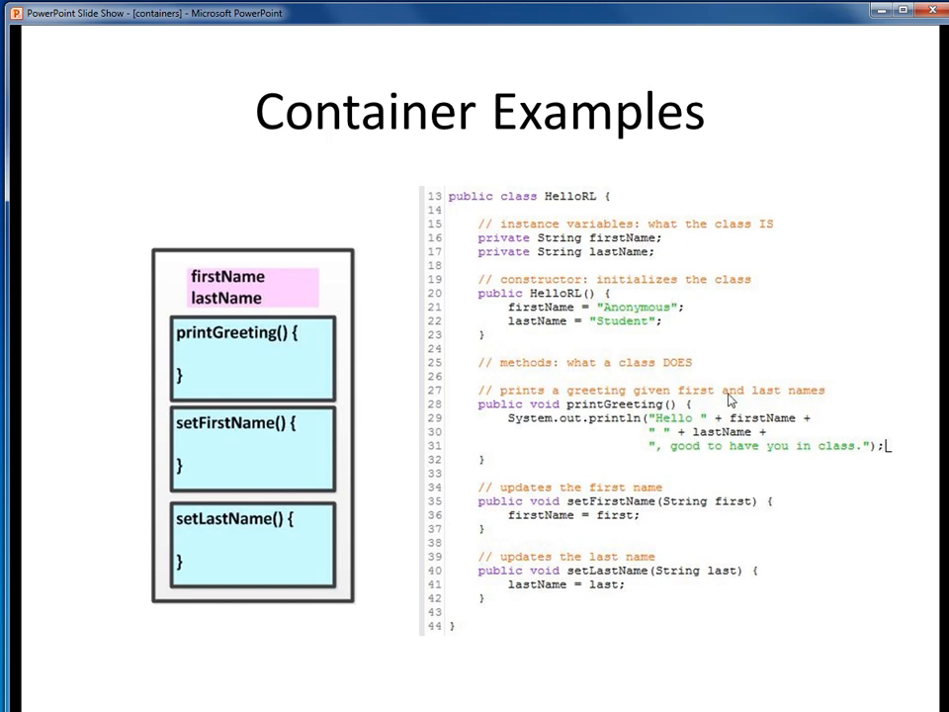
{"action": "mouse_move", "coordinate": [677, 311]}
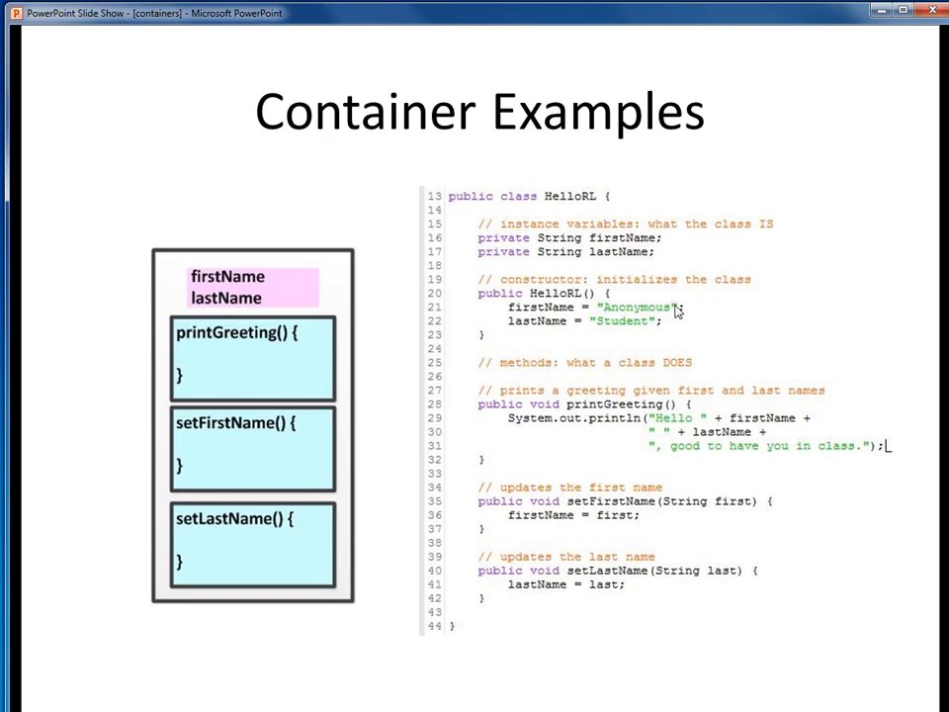
{"action": "mouse_move", "coordinate": [340, 307]}
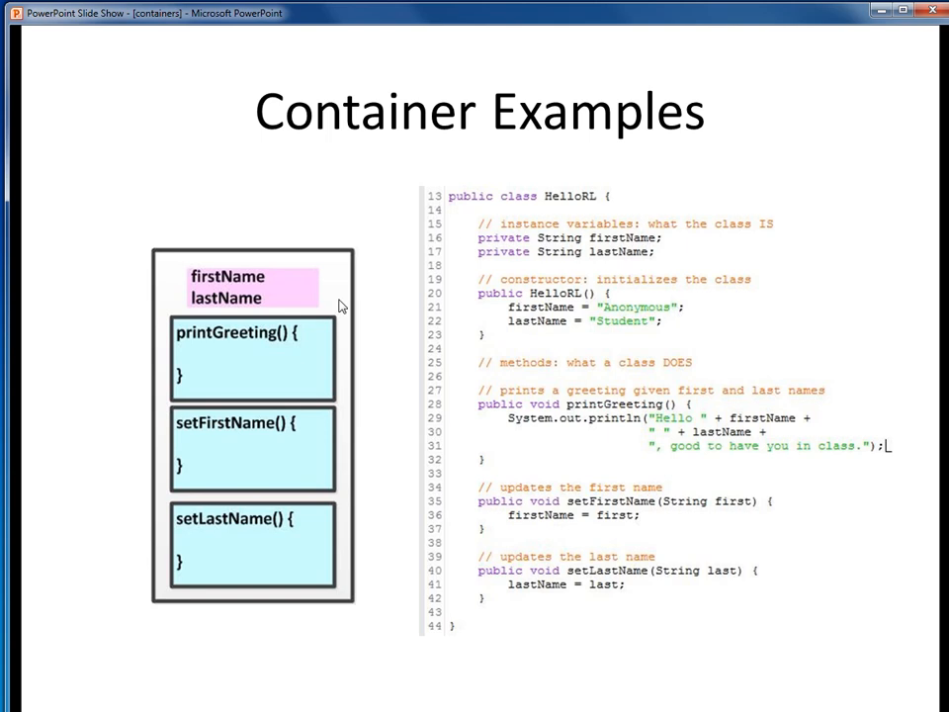
{"action": "mouse_move", "coordinate": [384, 377]}
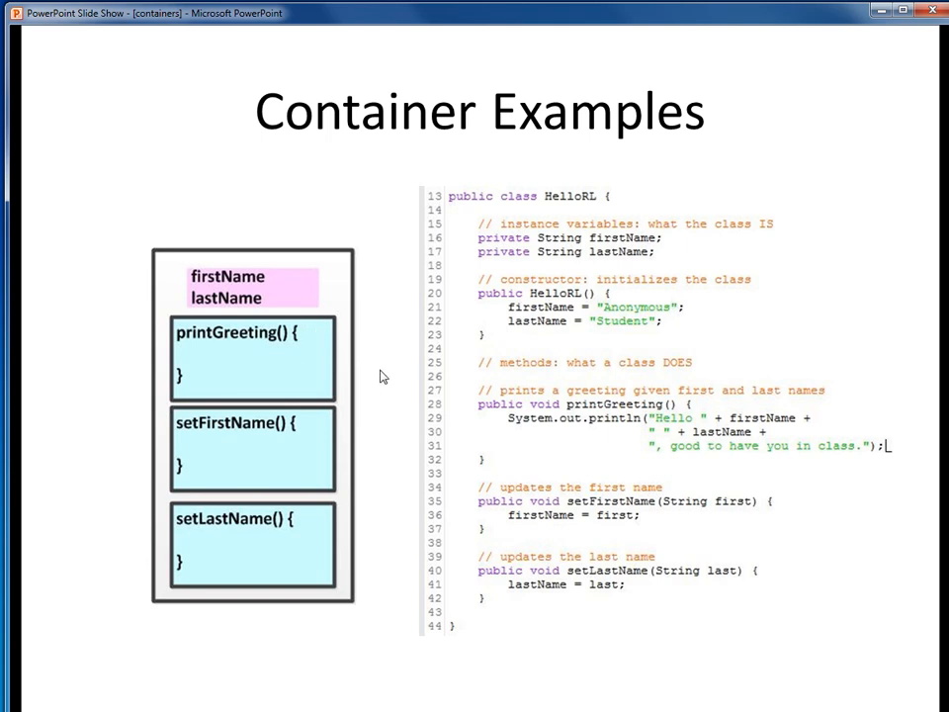
{"action": "mouse_move", "coordinate": [582, 630]}
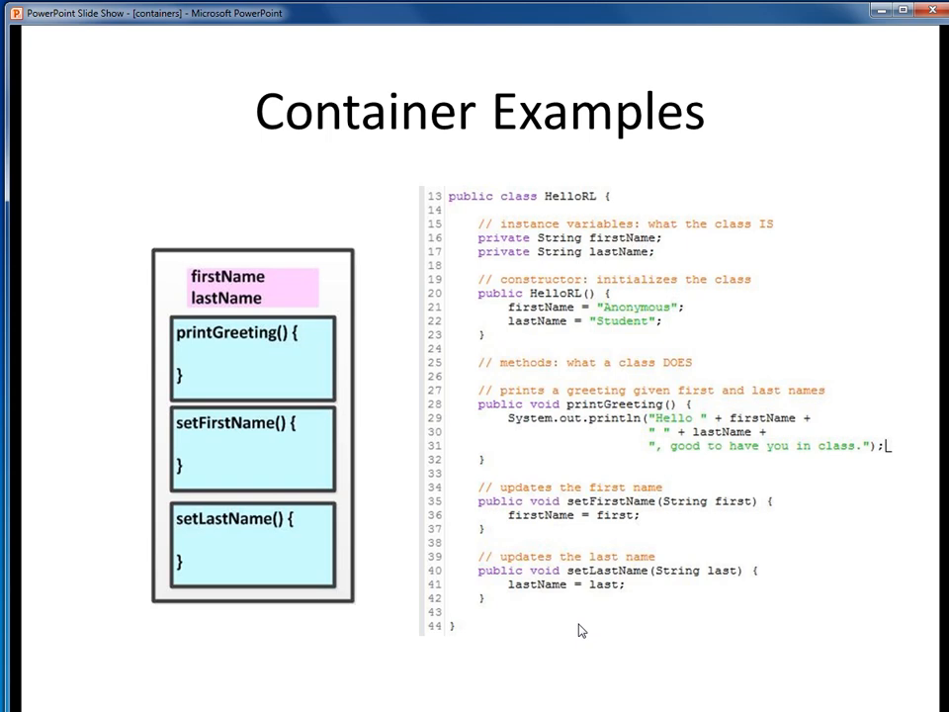
{"action": "mouse_move", "coordinate": [595, 497]}
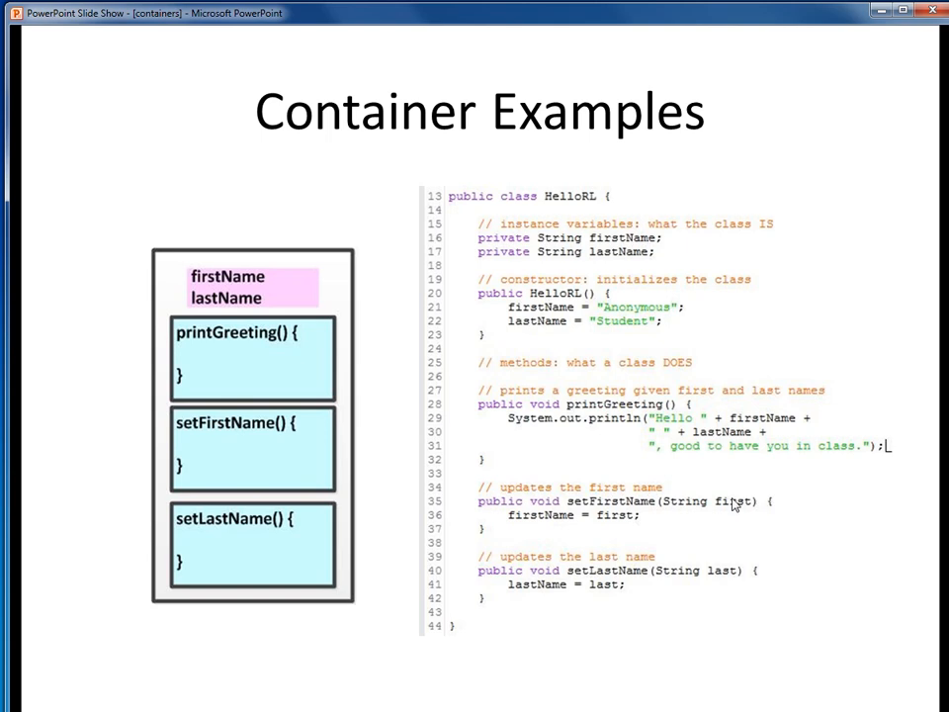
{"action": "mouse_move", "coordinate": [492, 529]}
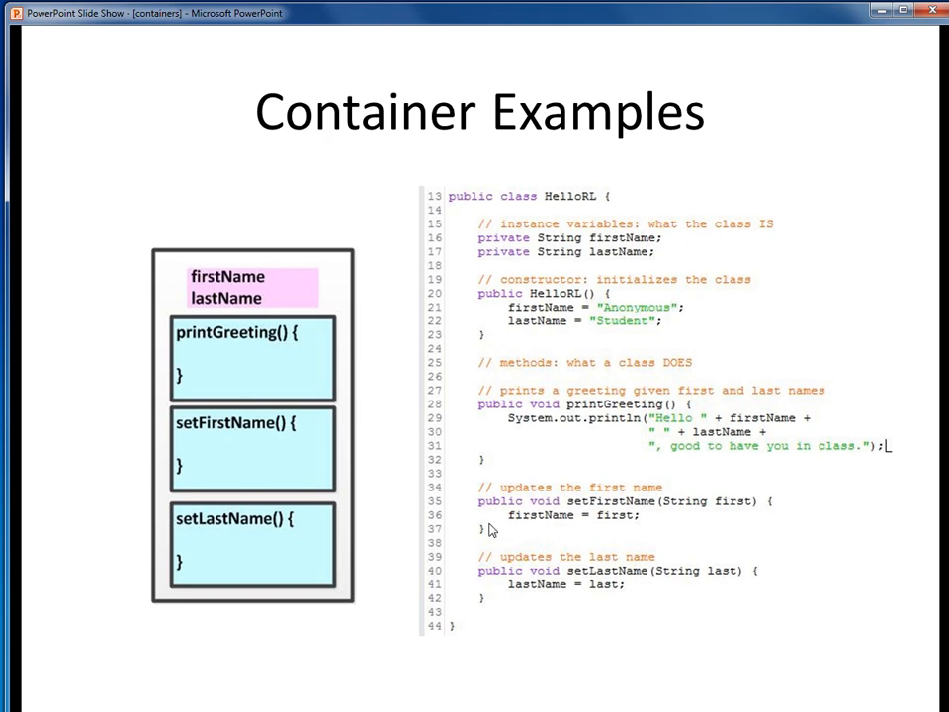
{"action": "mouse_move", "coordinate": [704, 574]}
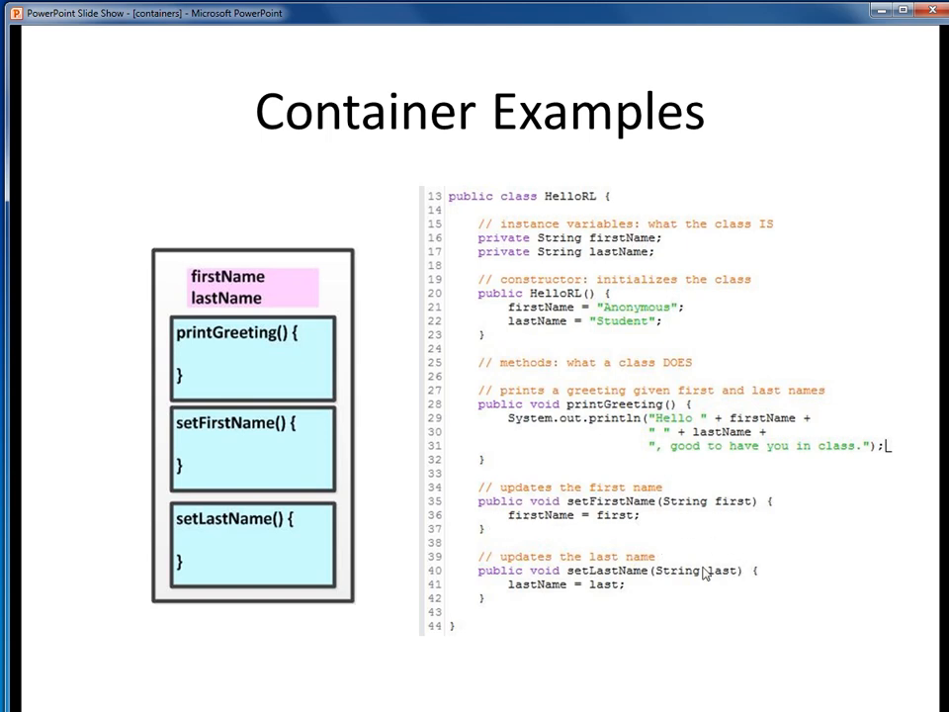